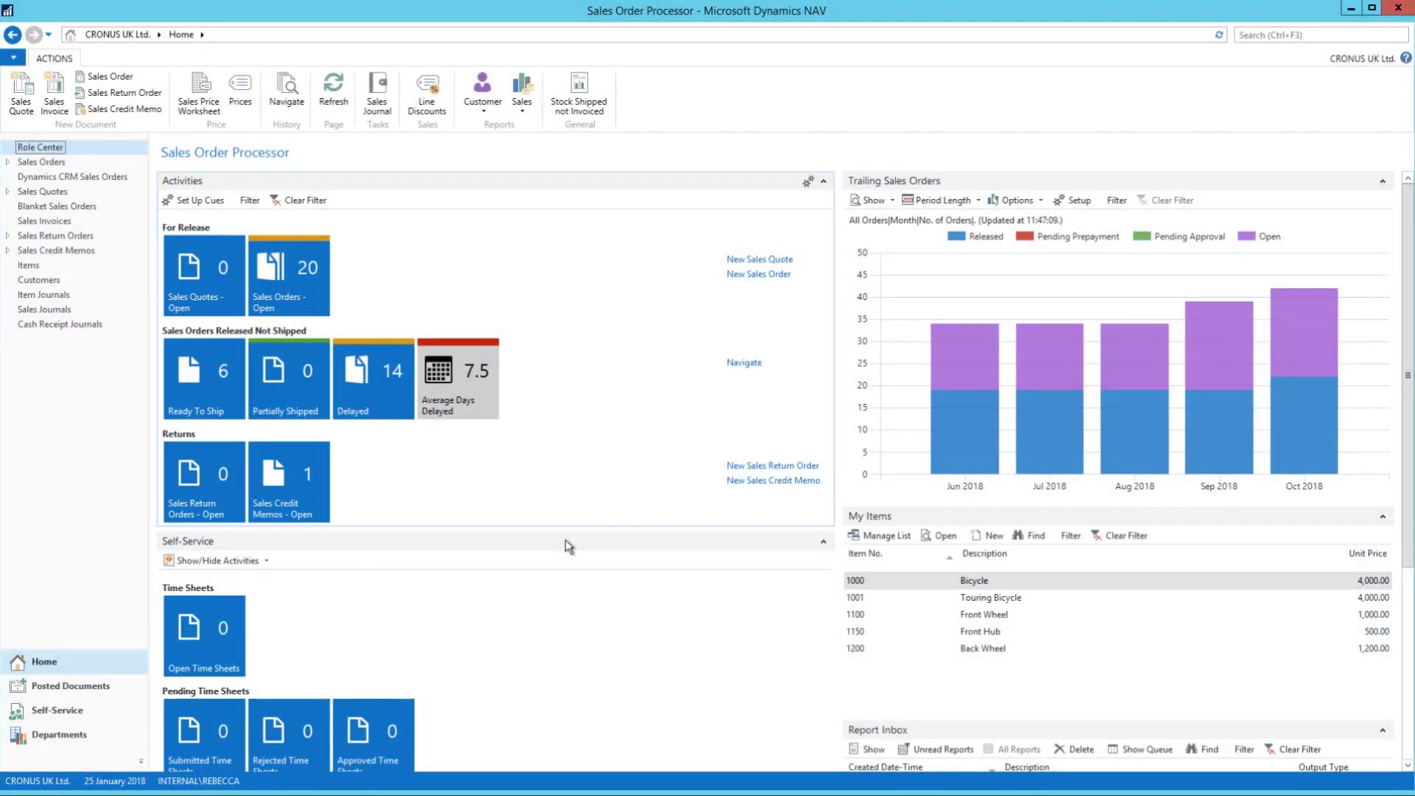
# Step: Show the Customers list and bring up the Simego Ltd (0001) customer card
pyautogui.click(38, 280)
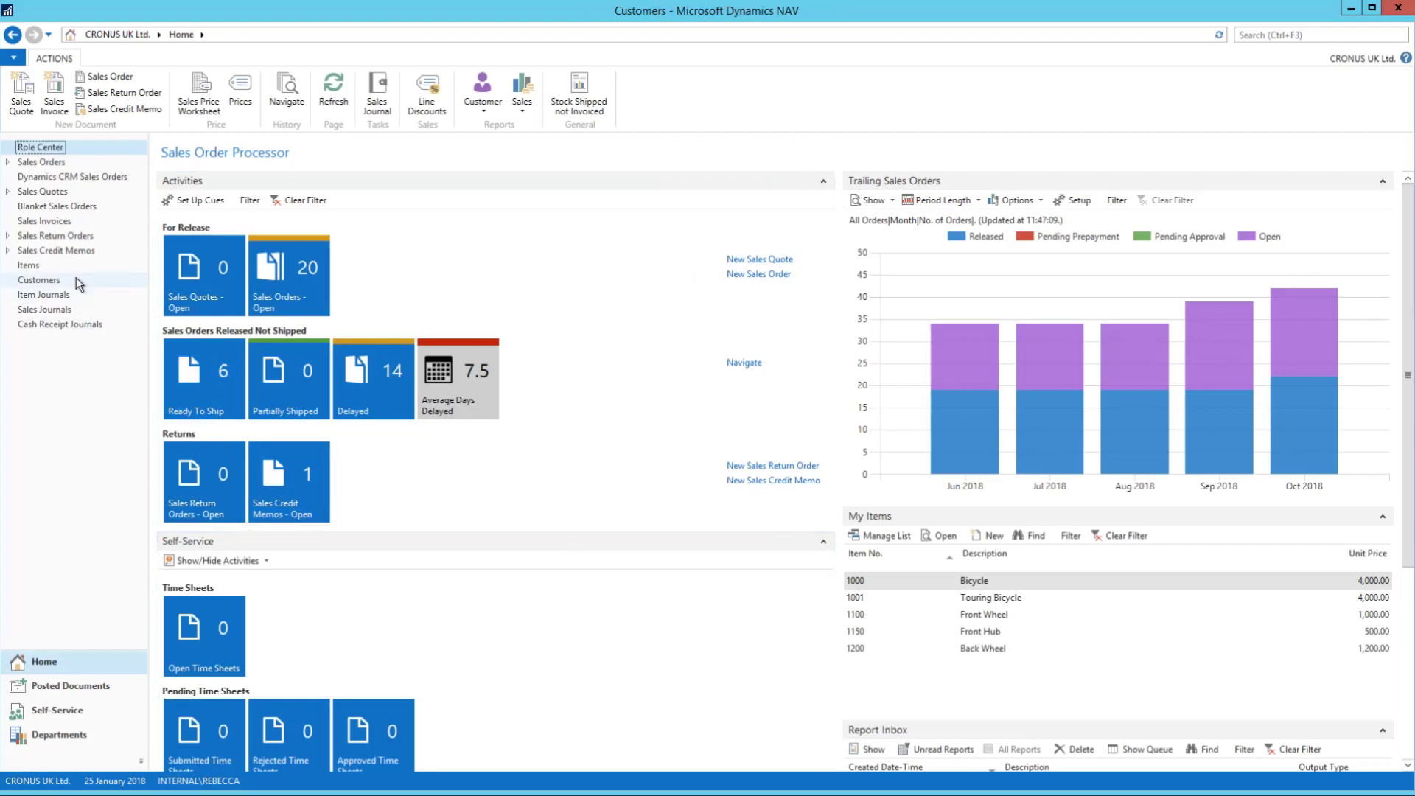
pyautogui.click(38, 280)
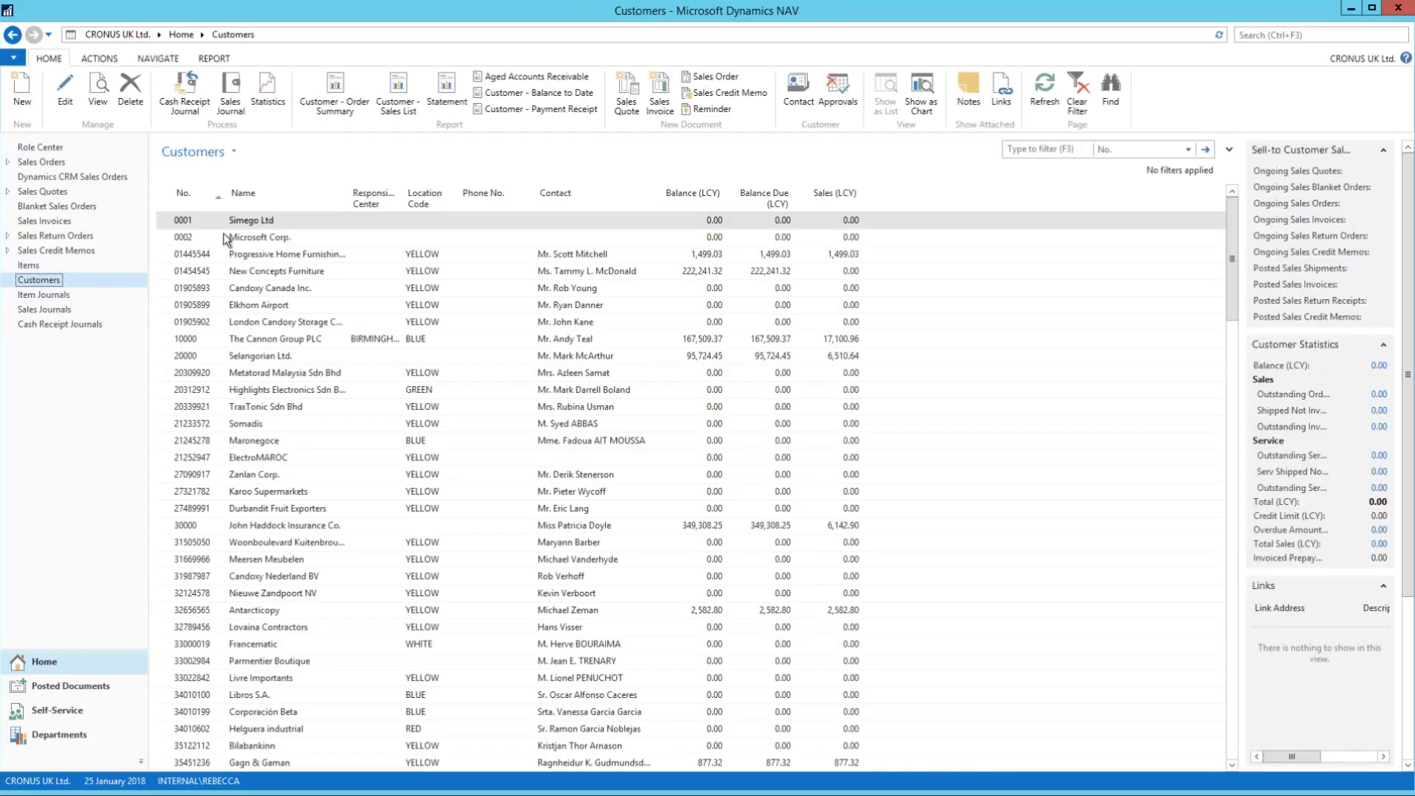
pyautogui.doubleClick(250, 219)
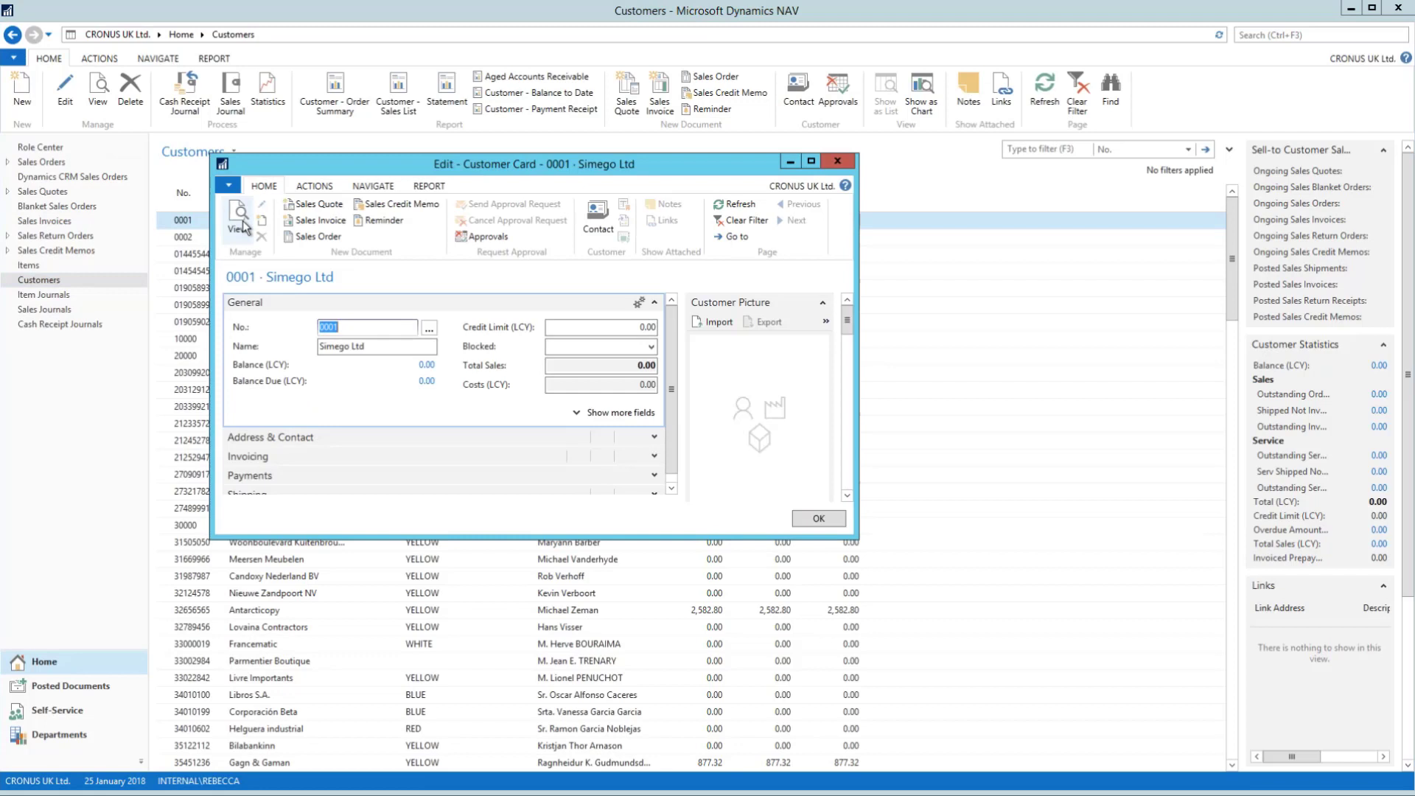
# Step: Read the card's About This Page details (page 21, source table Customer 18) and close it
pyautogui.click(229, 184)
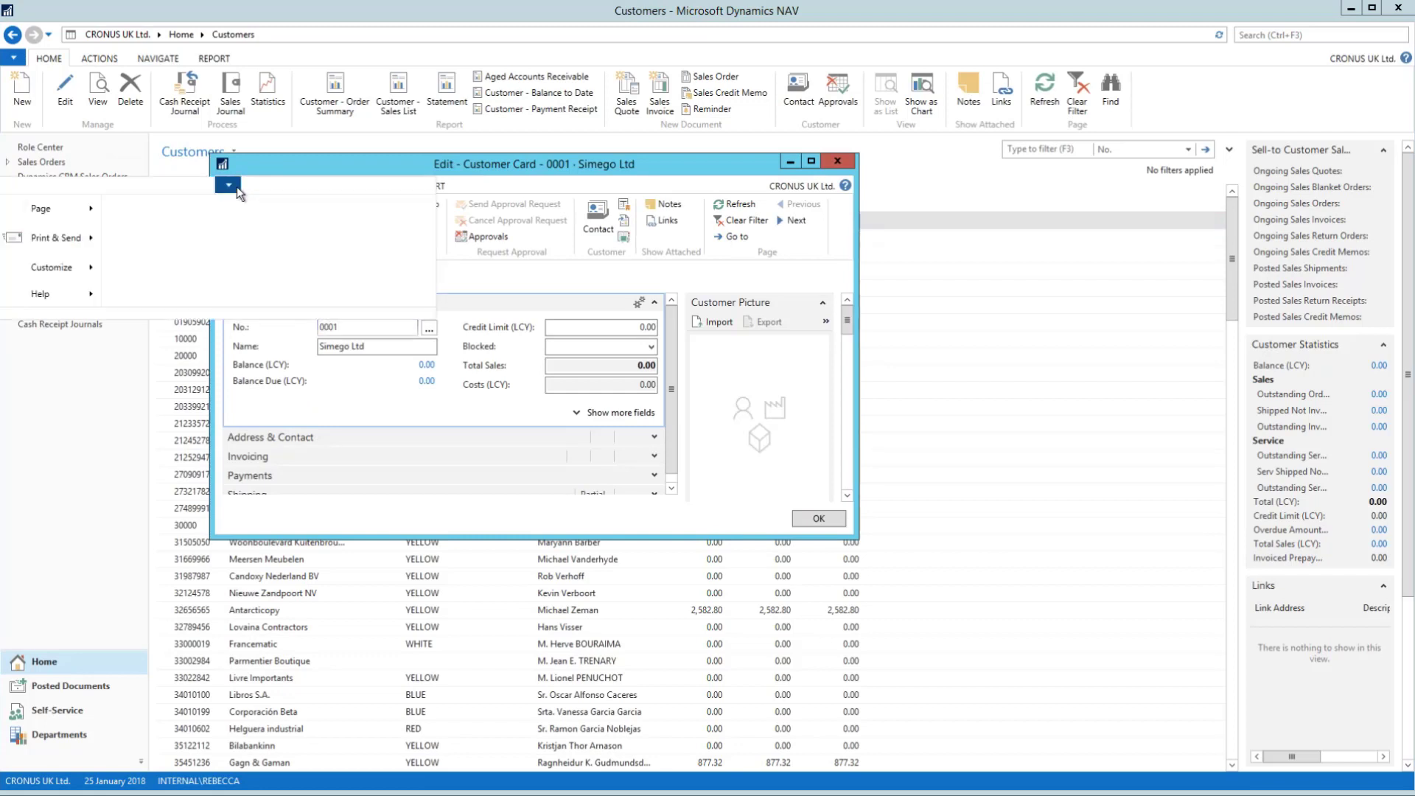
pyautogui.click(40, 293)
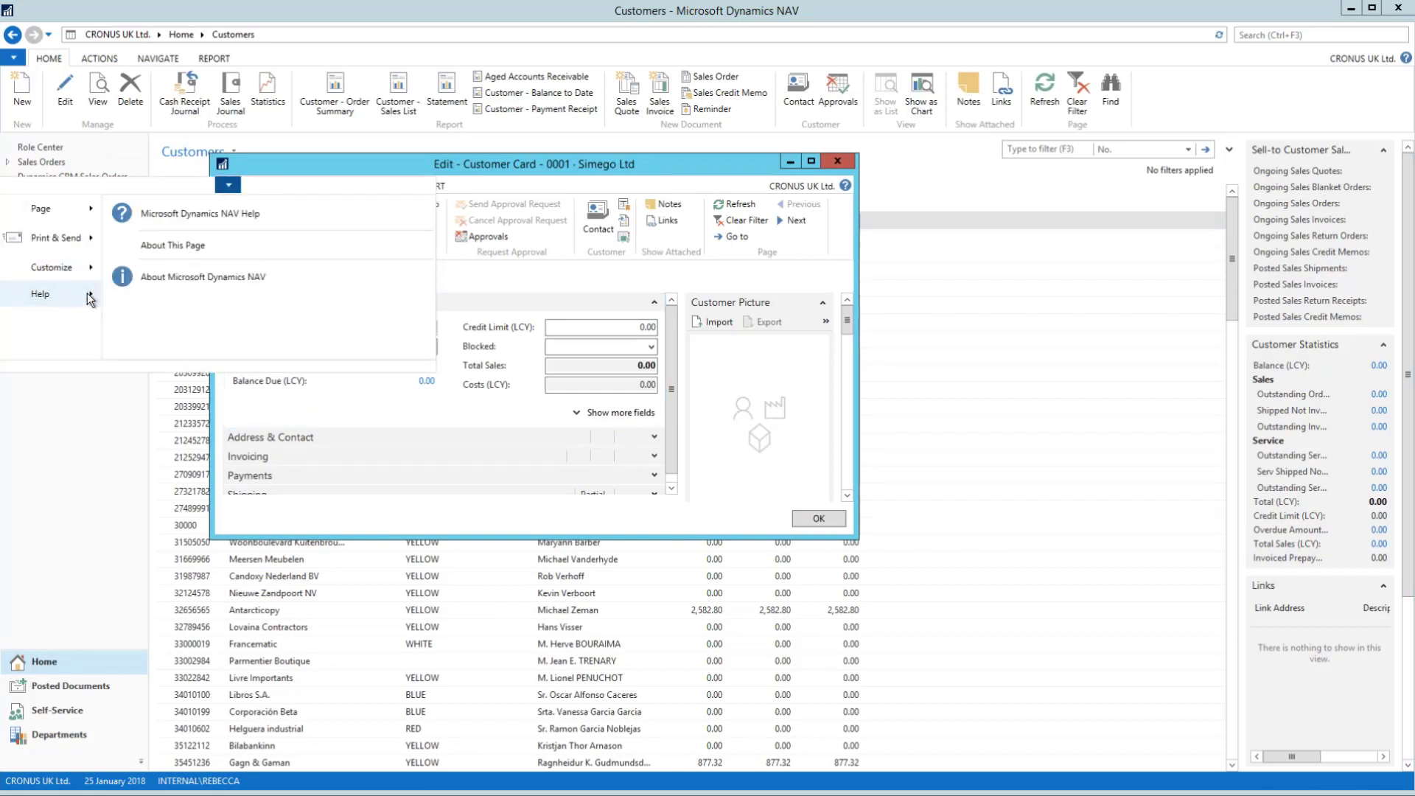
pyautogui.click(171, 245)
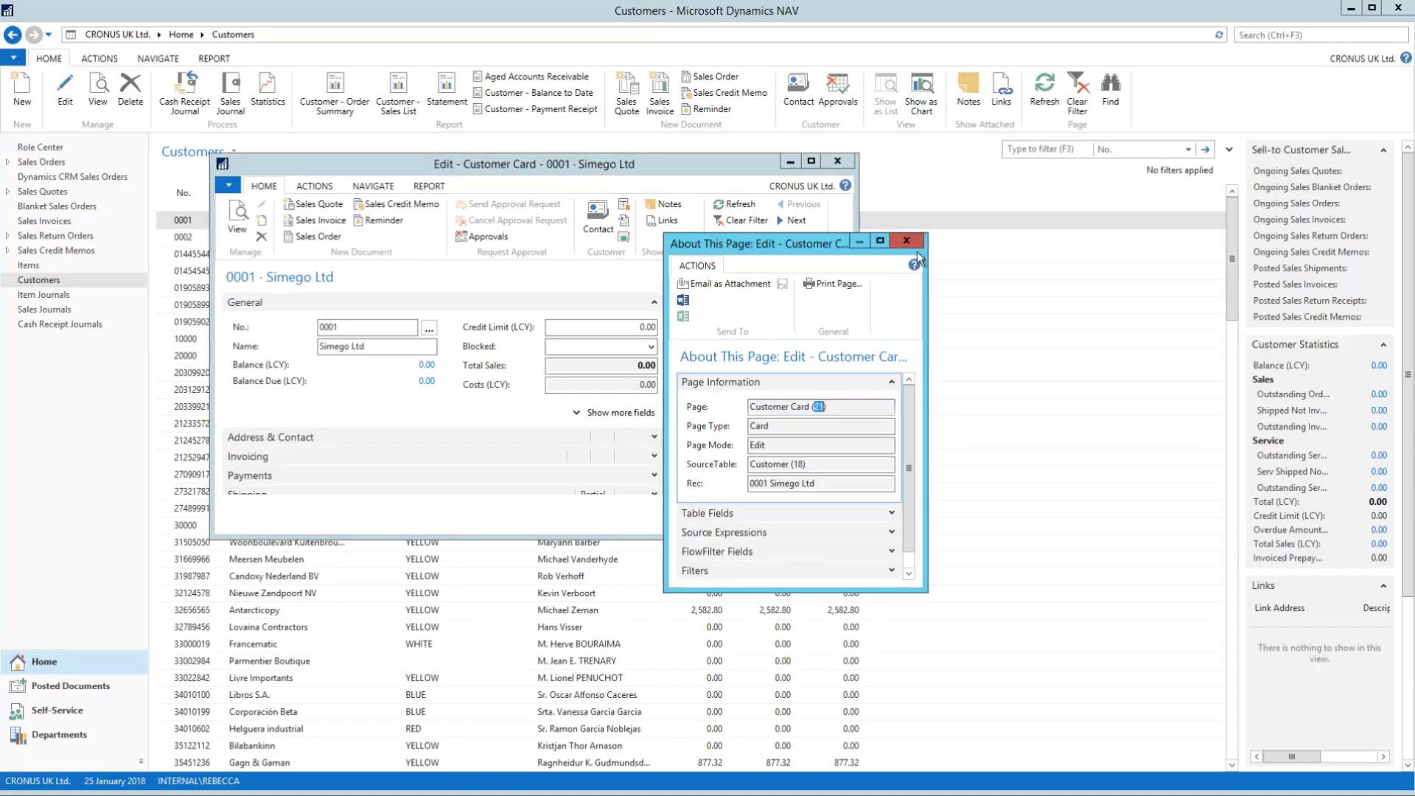
pyautogui.click(906, 240)
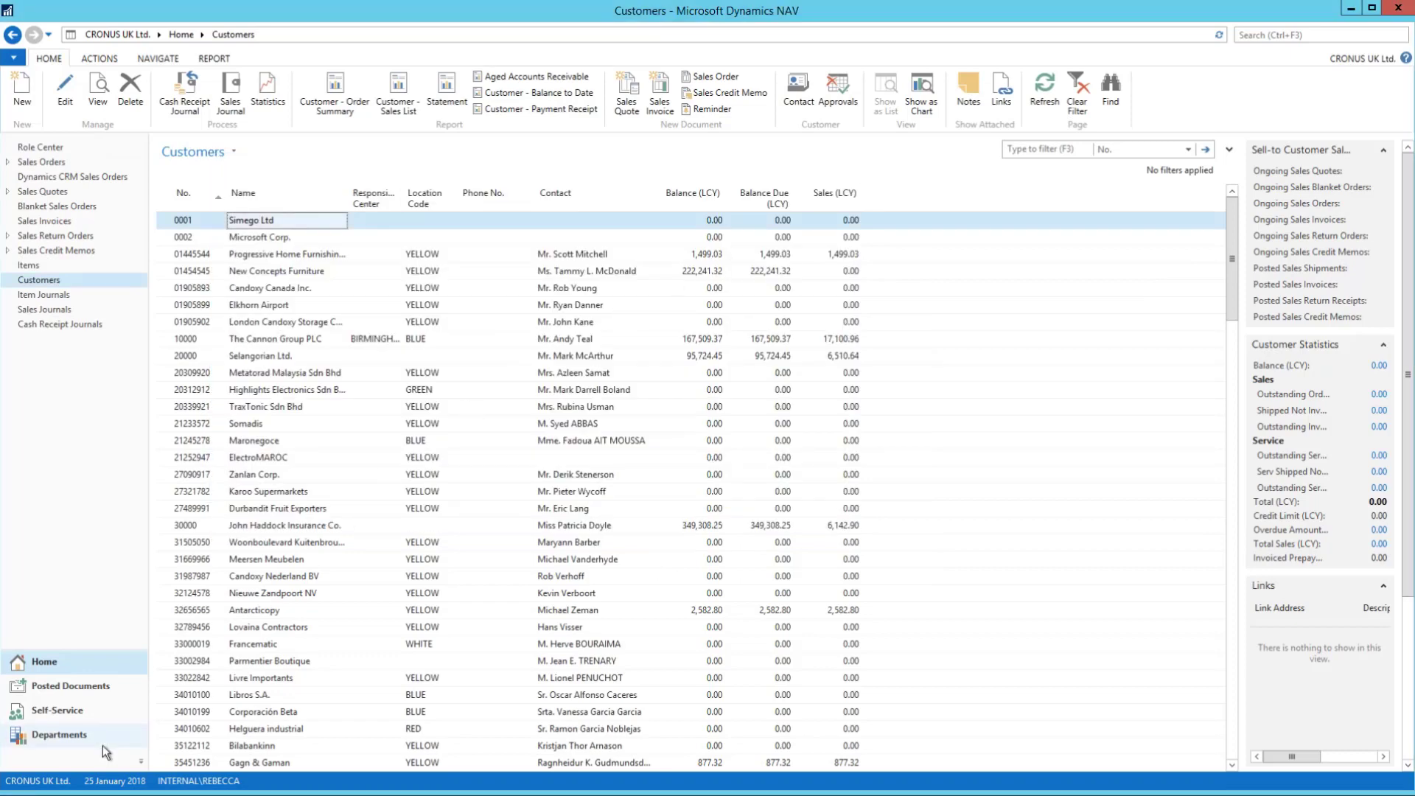
# Step: Reach Web Services via Departments > Administration > IT Administration > Services
pyautogui.click(58, 734)
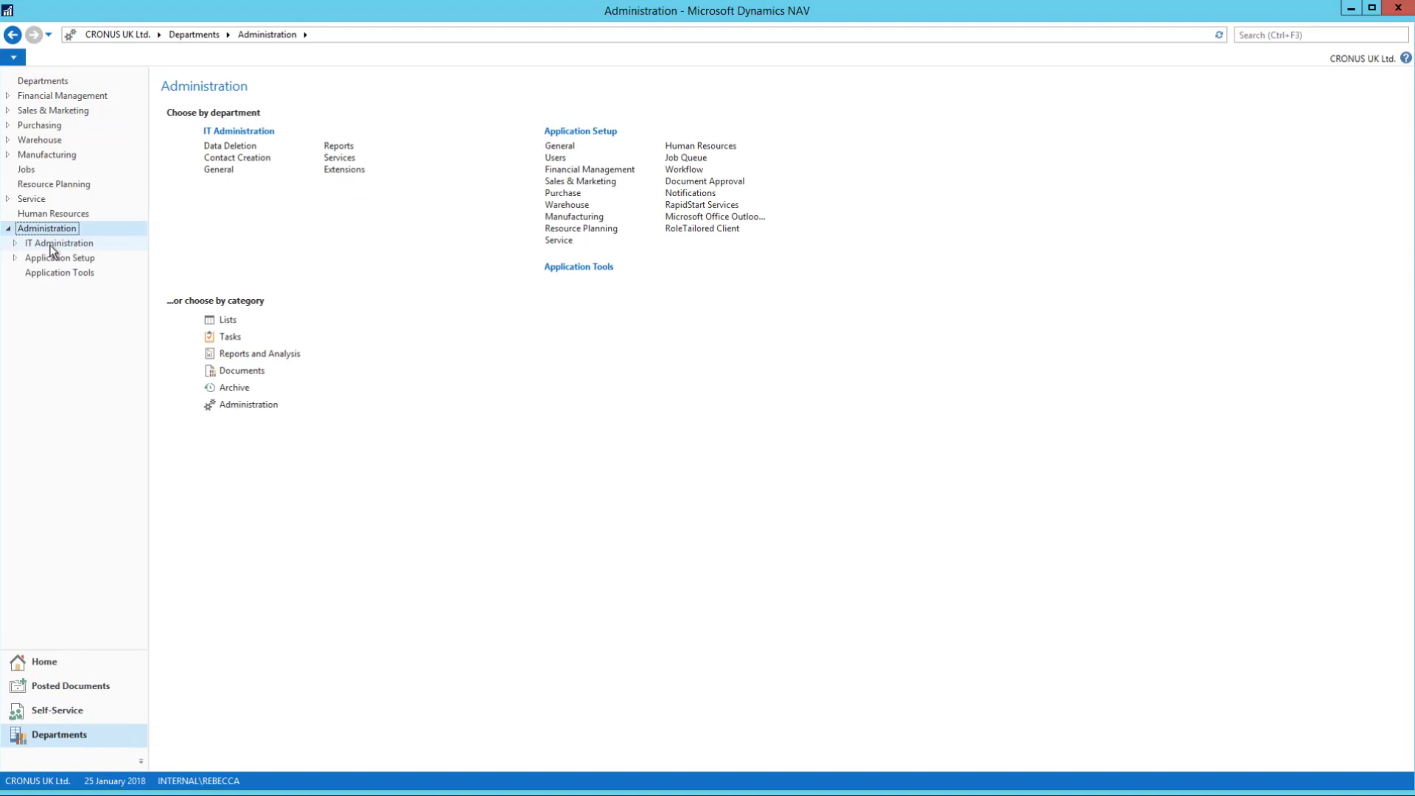
pyautogui.click(339, 156)
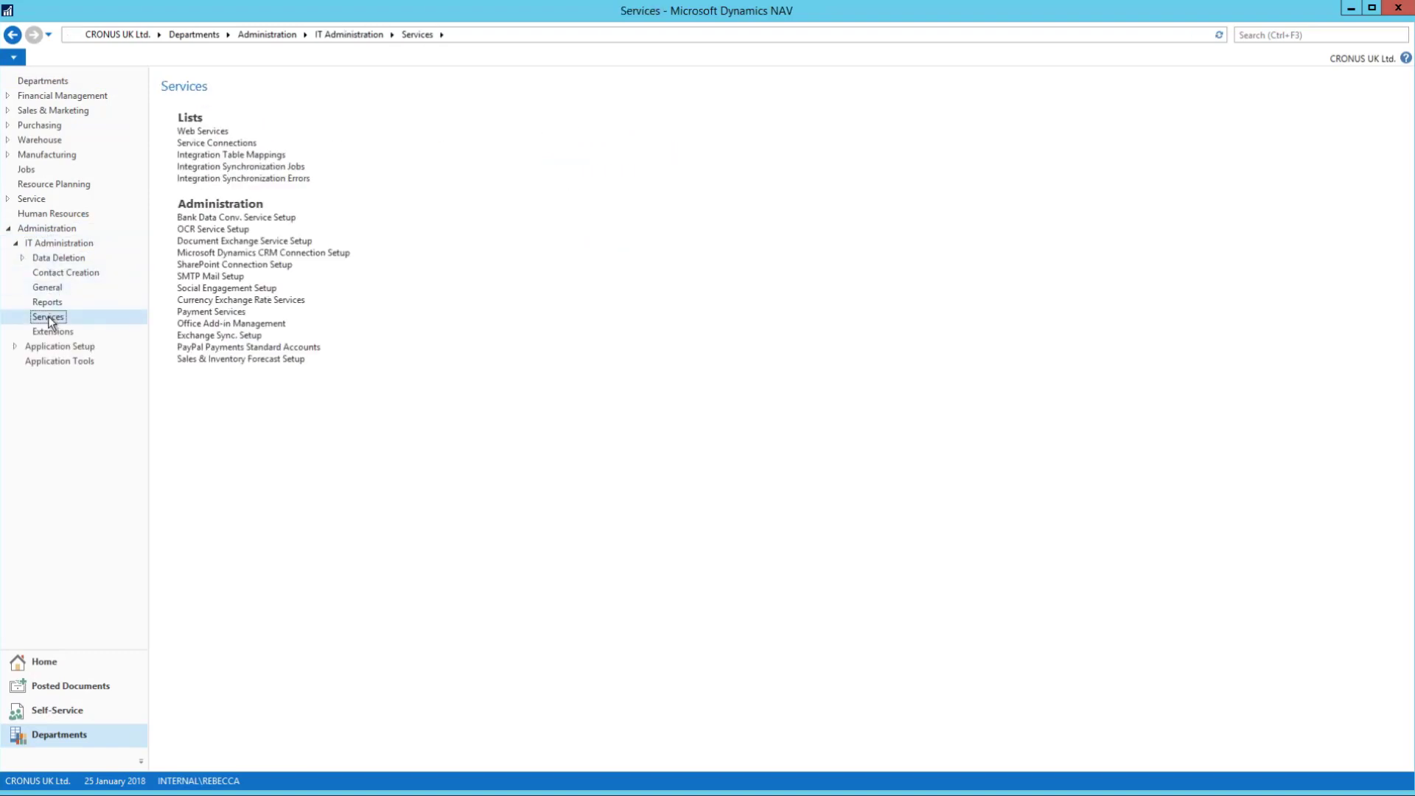
pyautogui.click(203, 130)
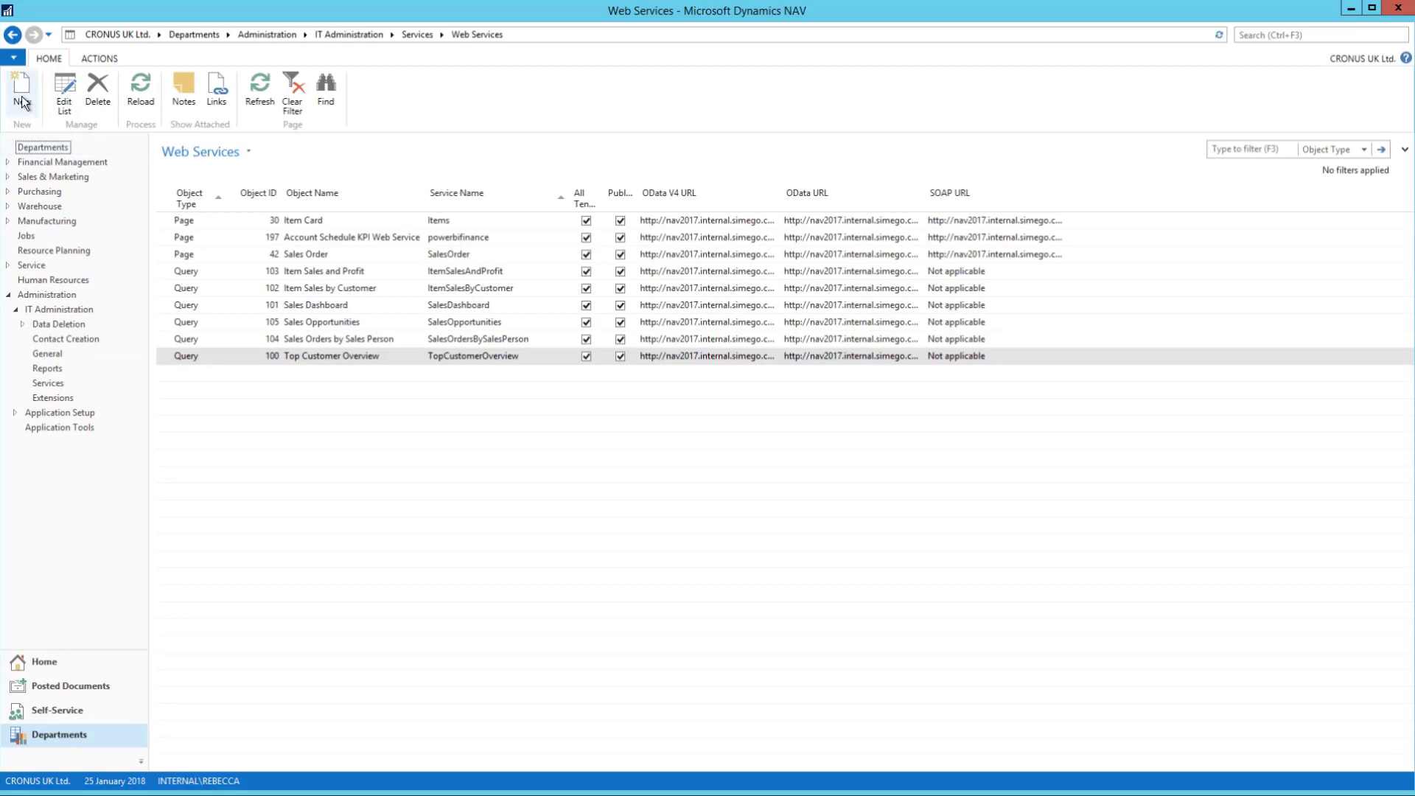
# Step: Add a published web service row: Page 21 (Customer Card) named Customers, and confirm with OK
pyautogui.click(21, 88)
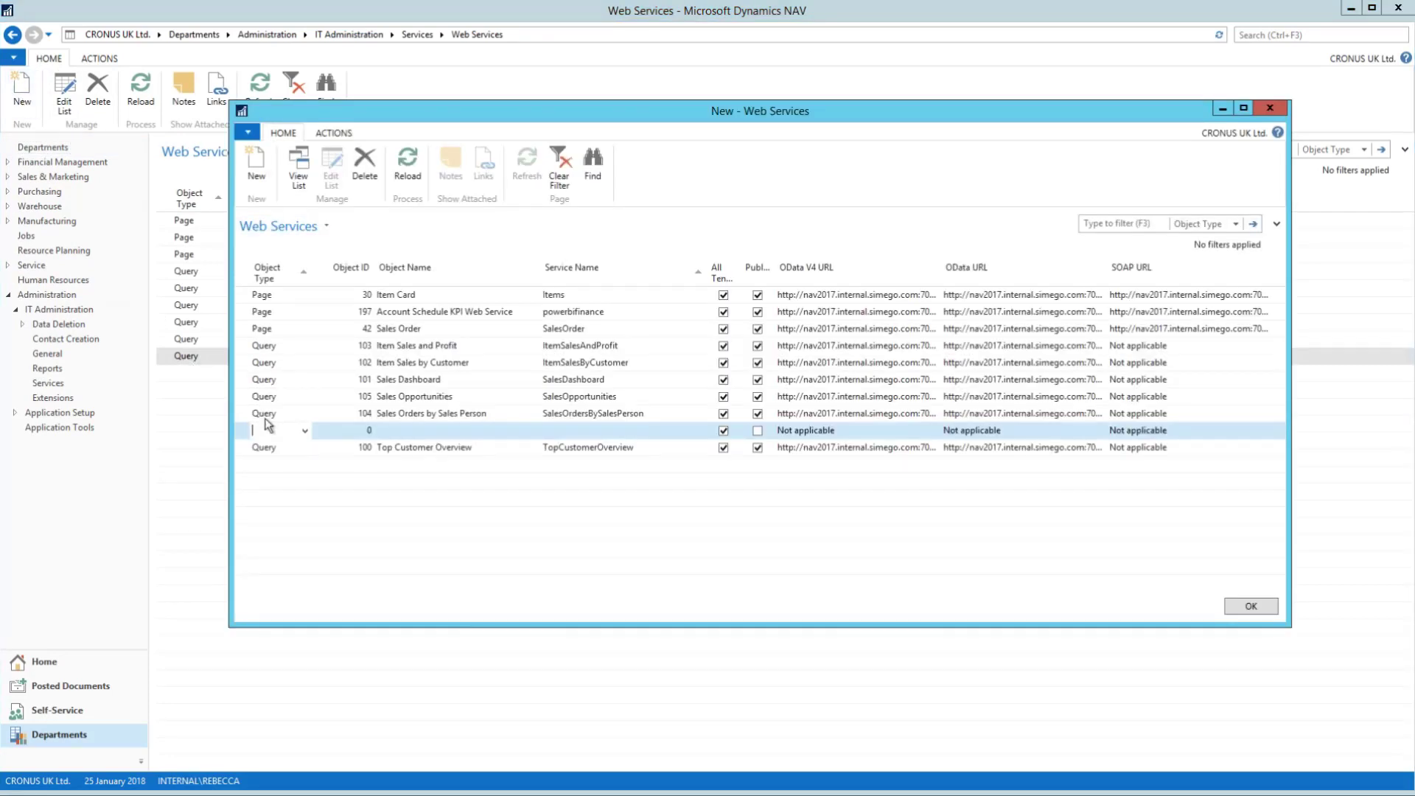
pyautogui.click(262, 430)
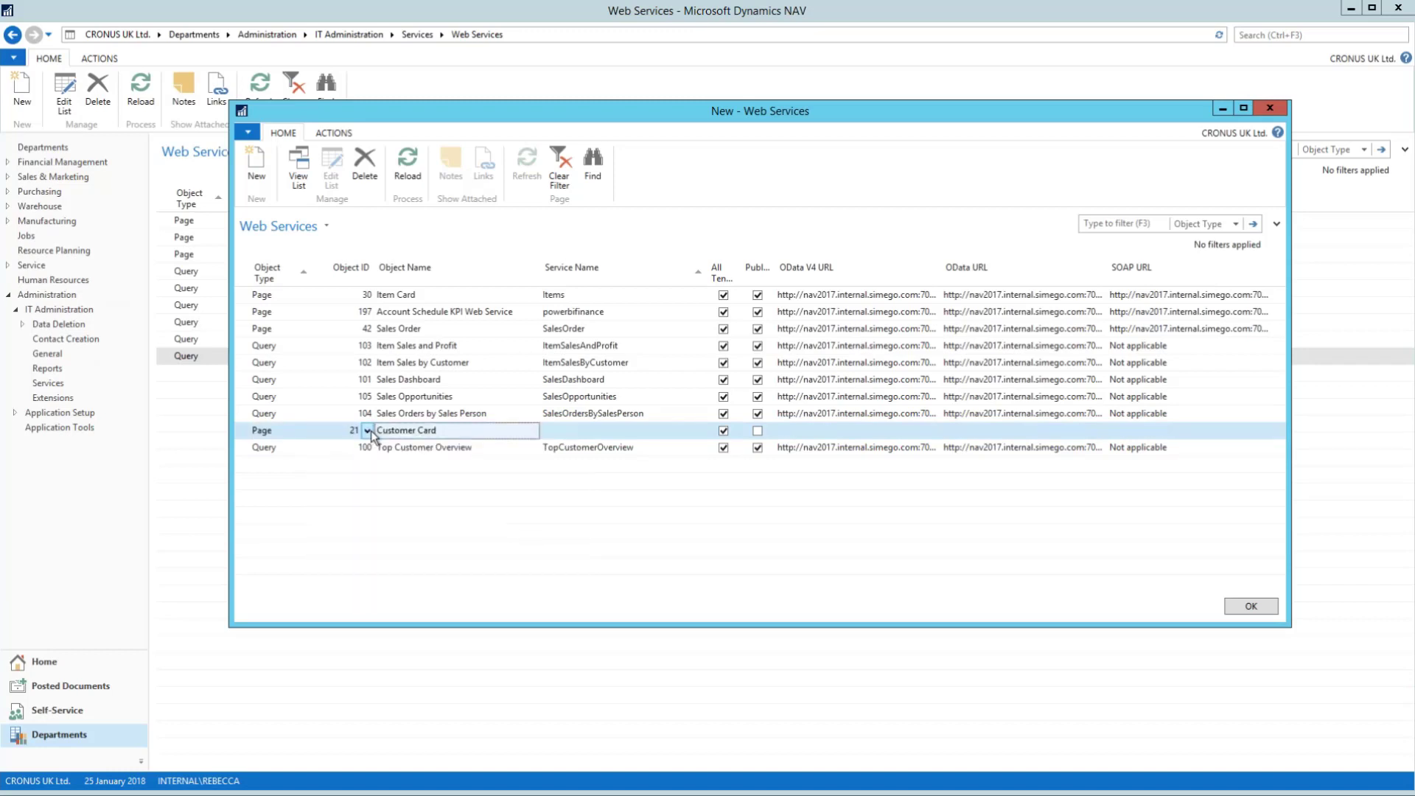
pyautogui.write('Customers')
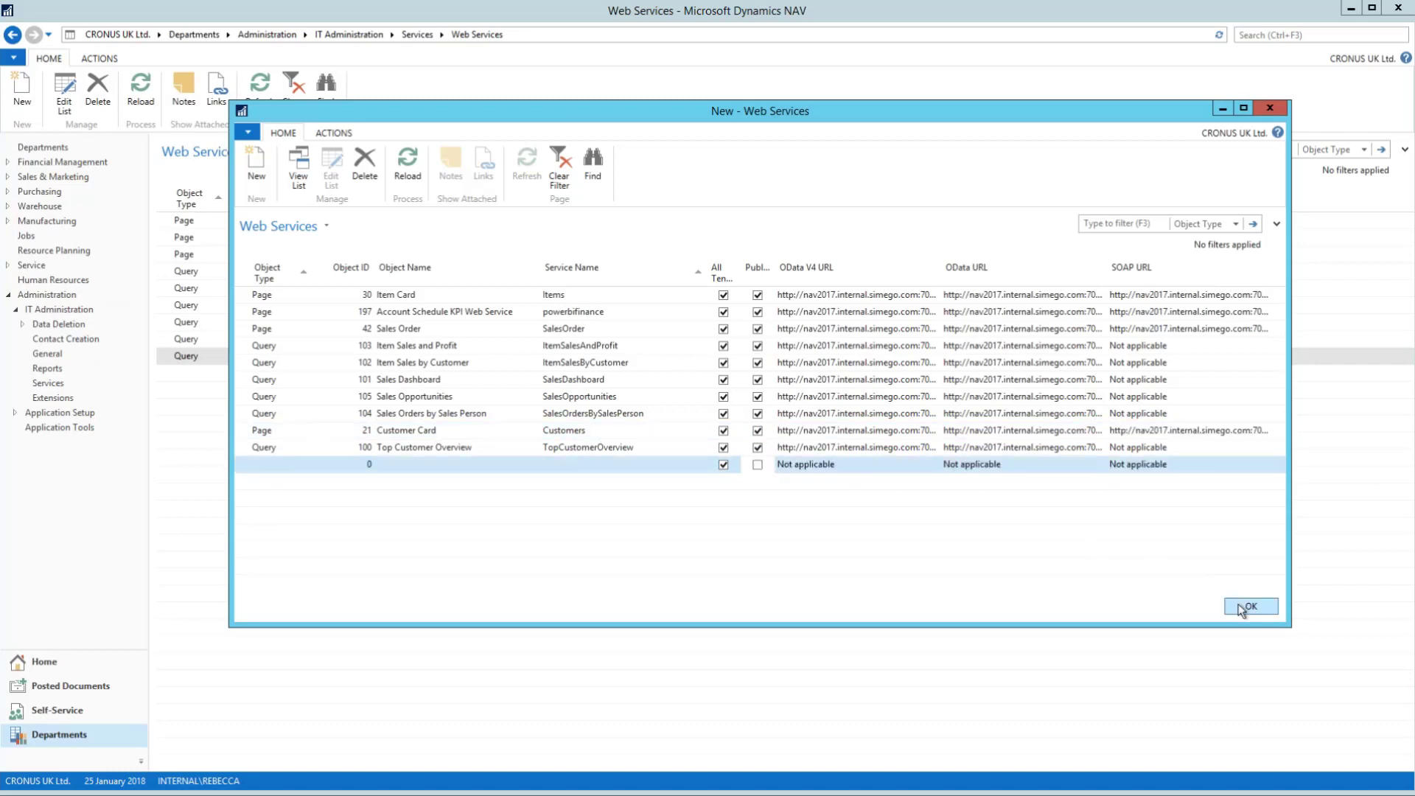
pyautogui.click(1250, 606)
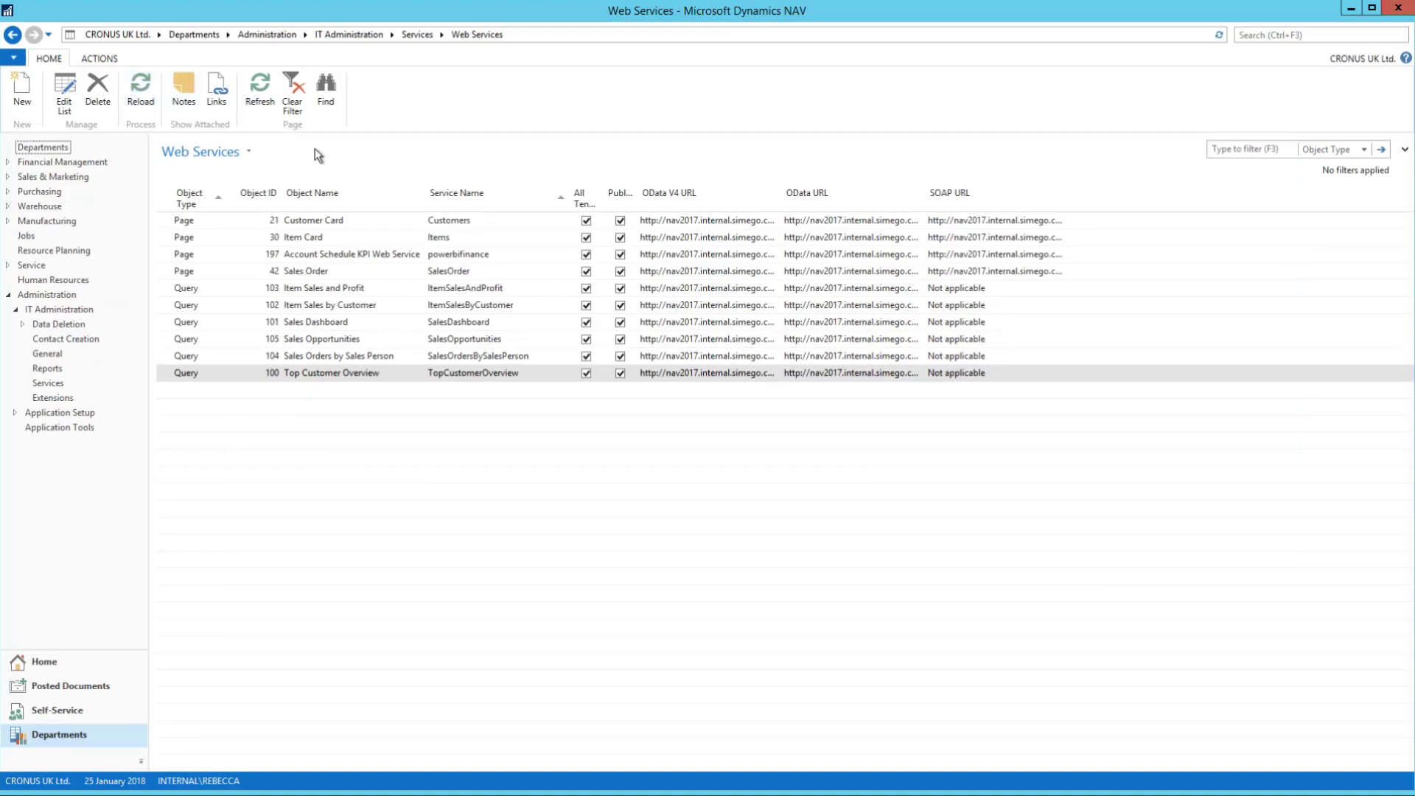
pyautogui.rightClick(672, 221)
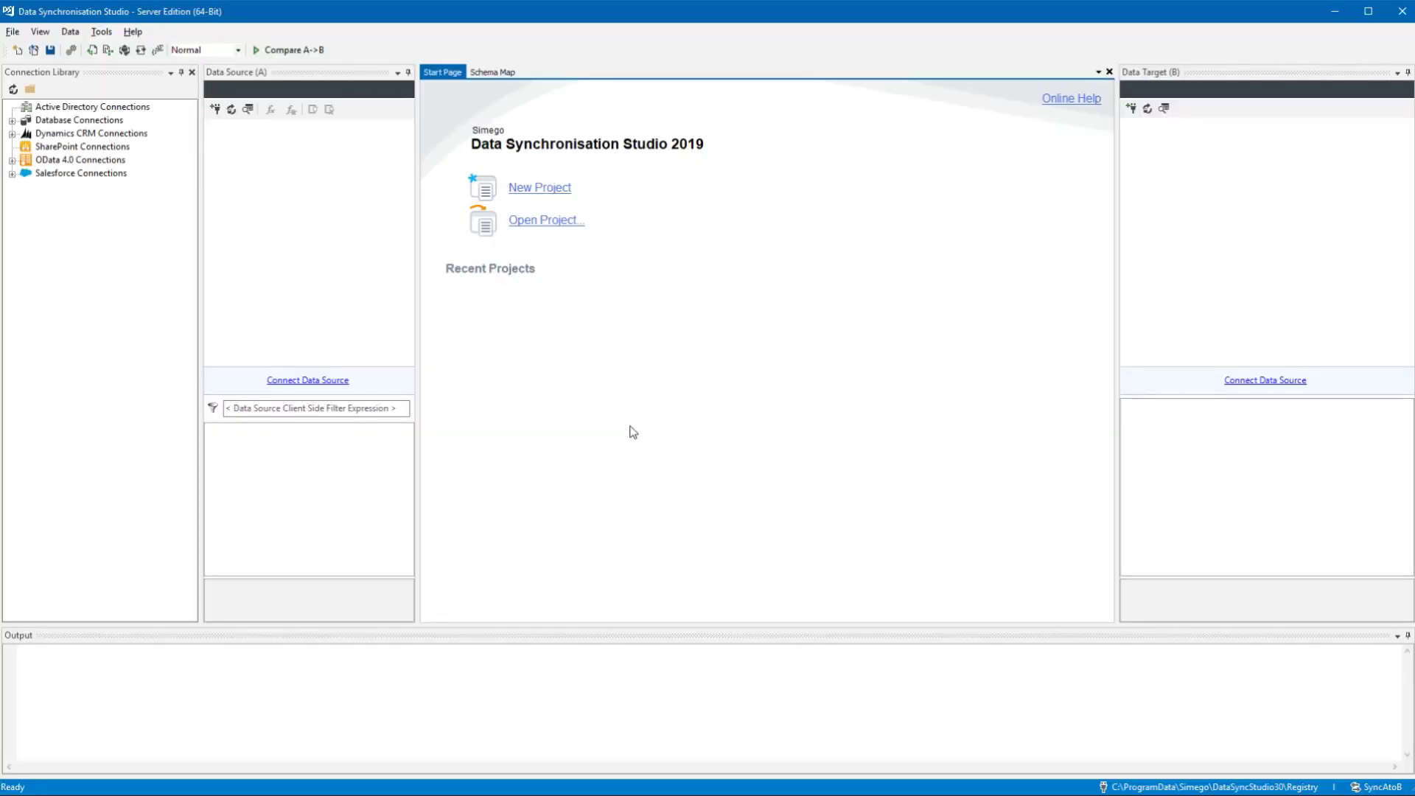
pyautogui.moveTo(342, 386)
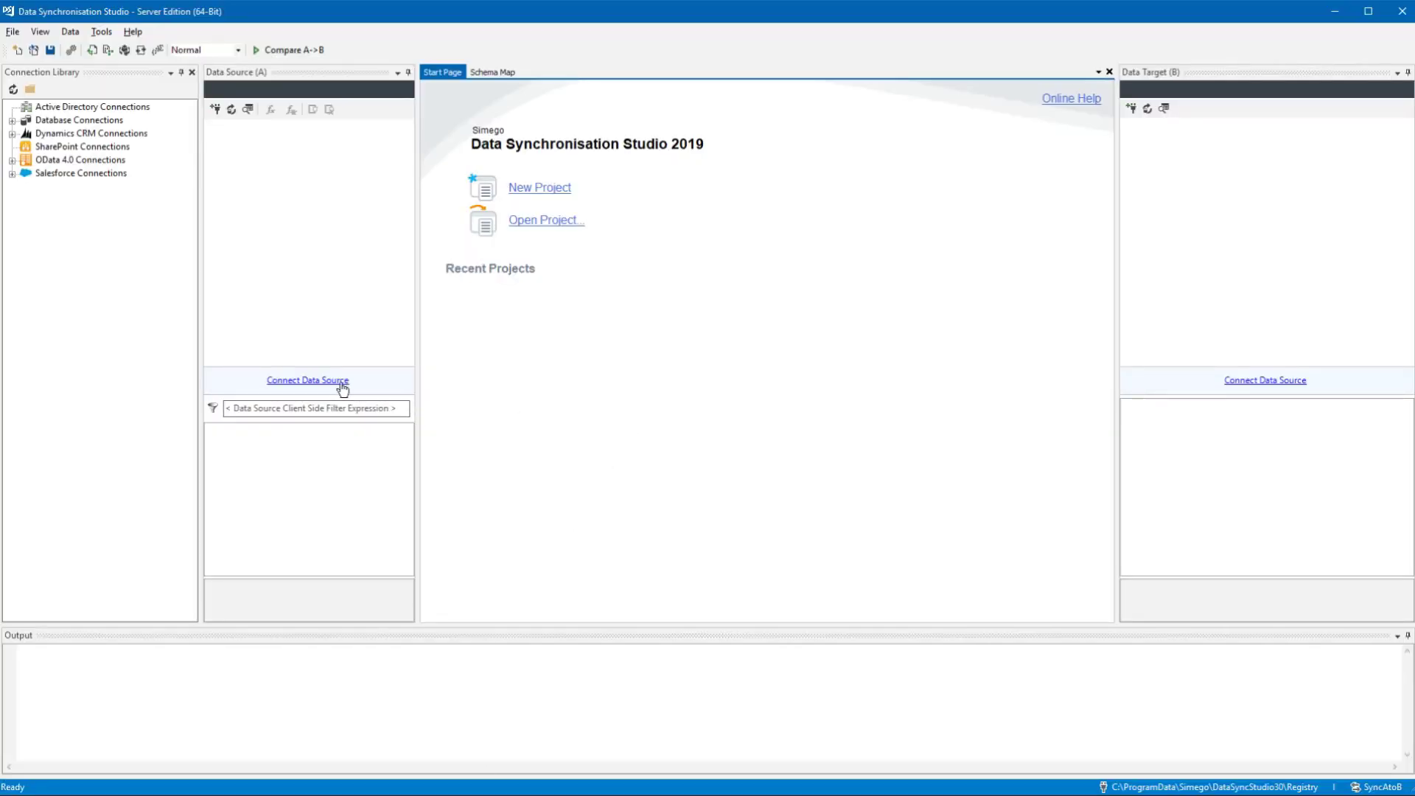
# Step: Start an OData 4.0 data source and paste the NAV ServiceUrl as its address
pyautogui.click(306, 380)
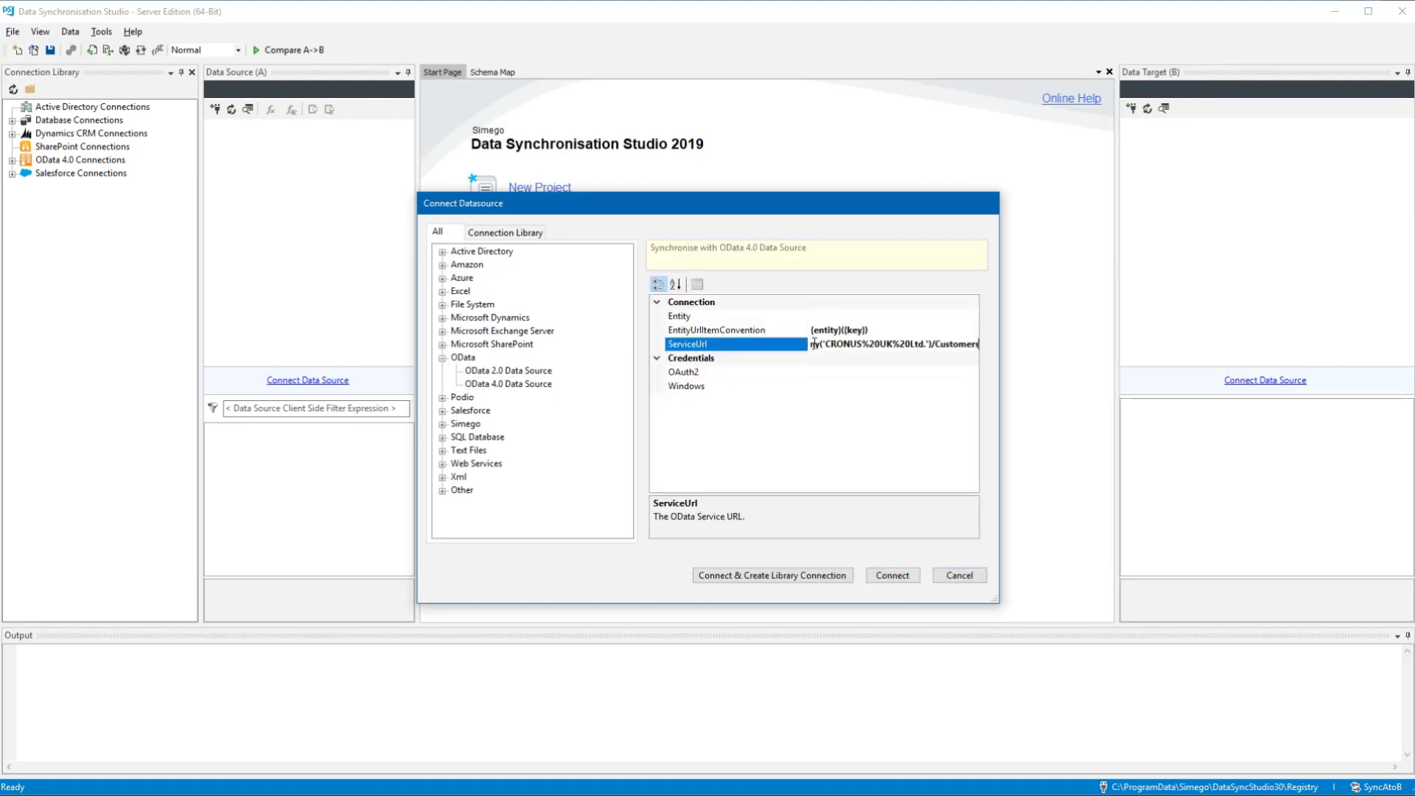
pyautogui.doubleClick(956, 345)
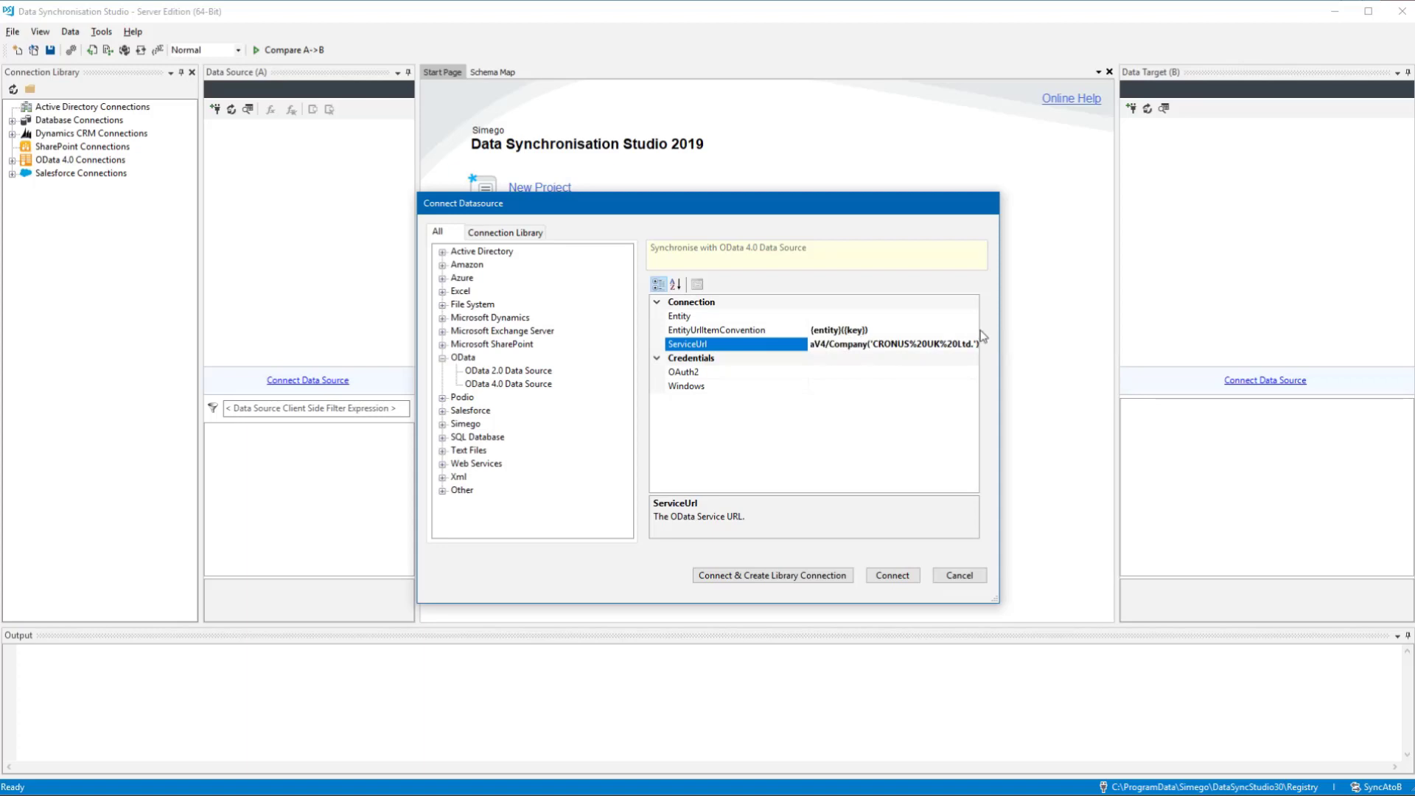
pyautogui.click(680, 315)
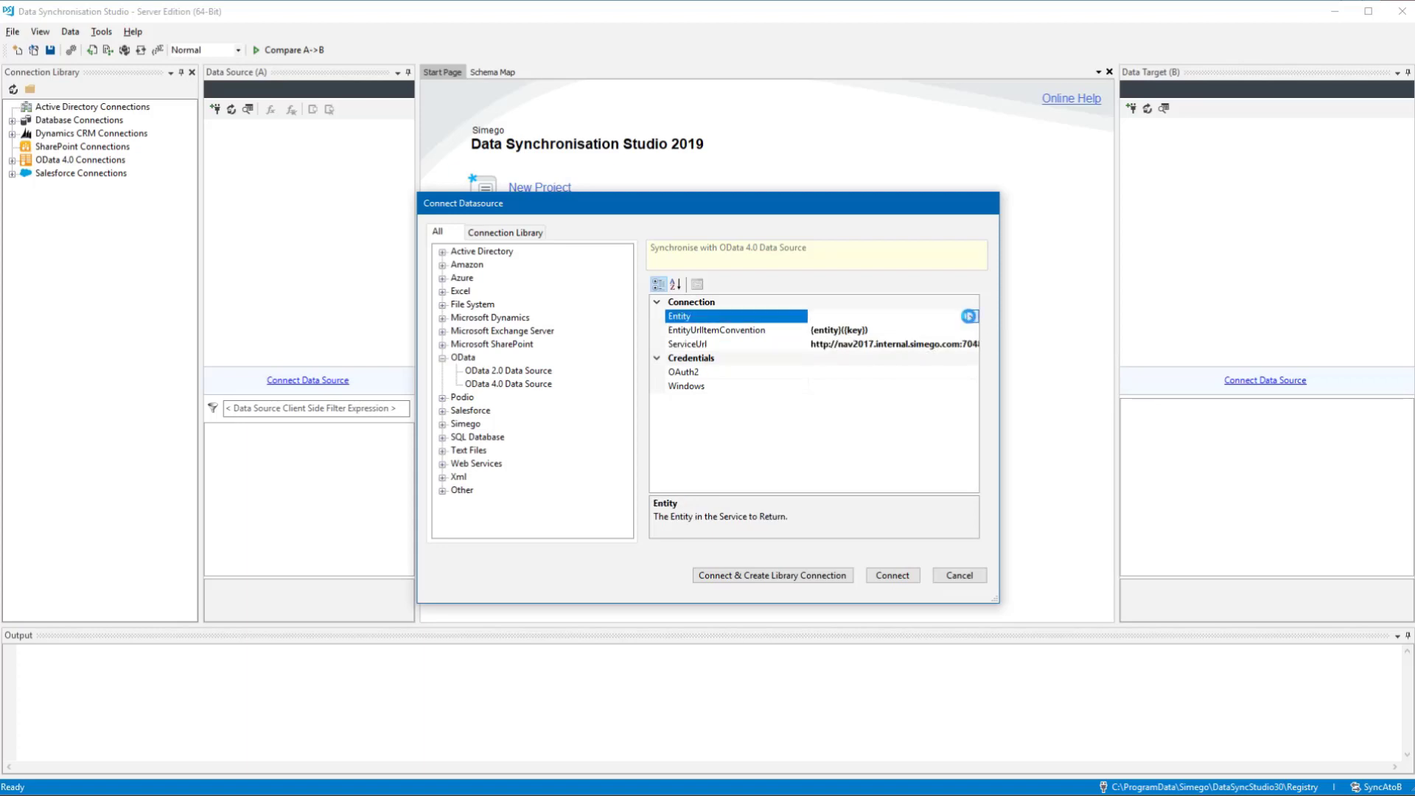
# Step: Choose the Customers entity and connect, saving to the connection library
pyautogui.click(973, 316)
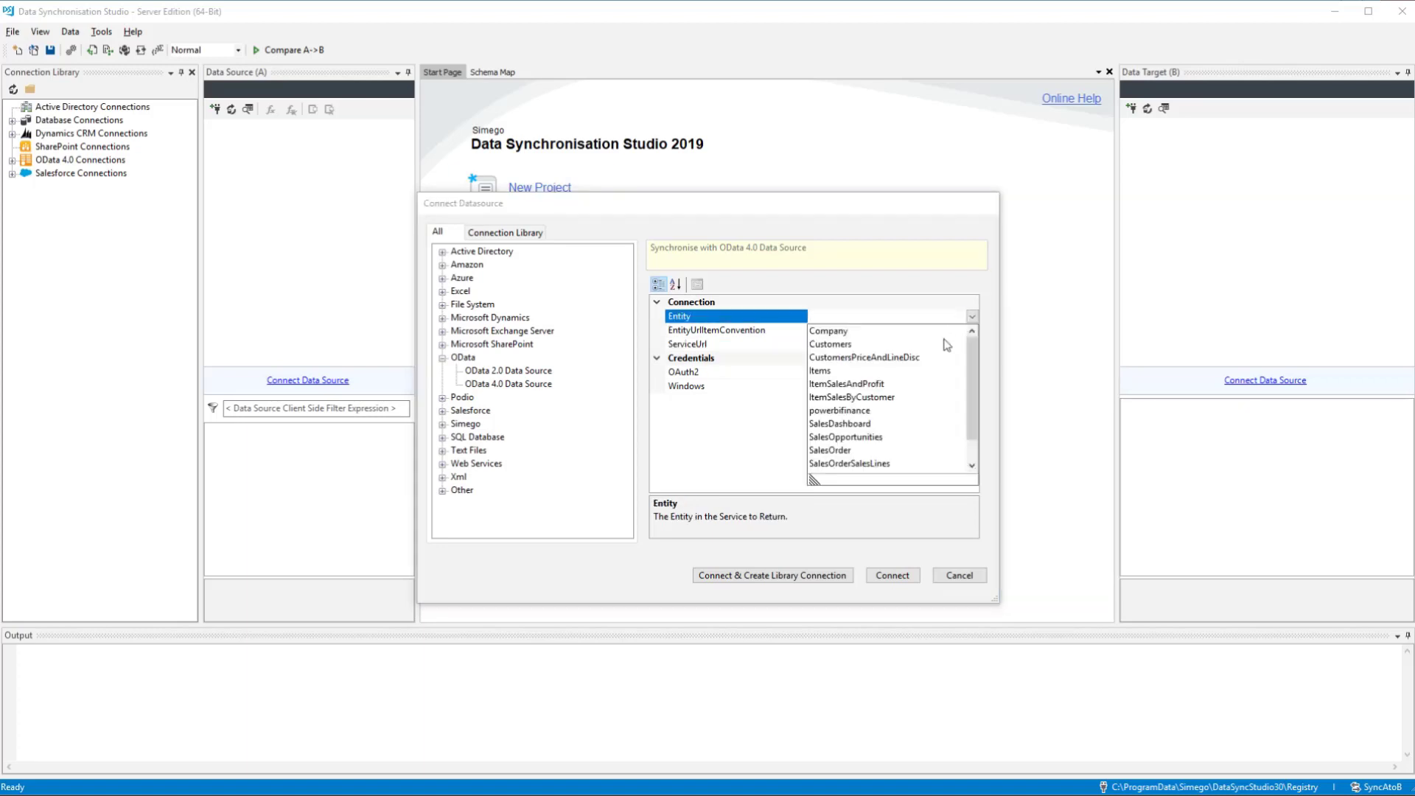
pyautogui.click(830, 343)
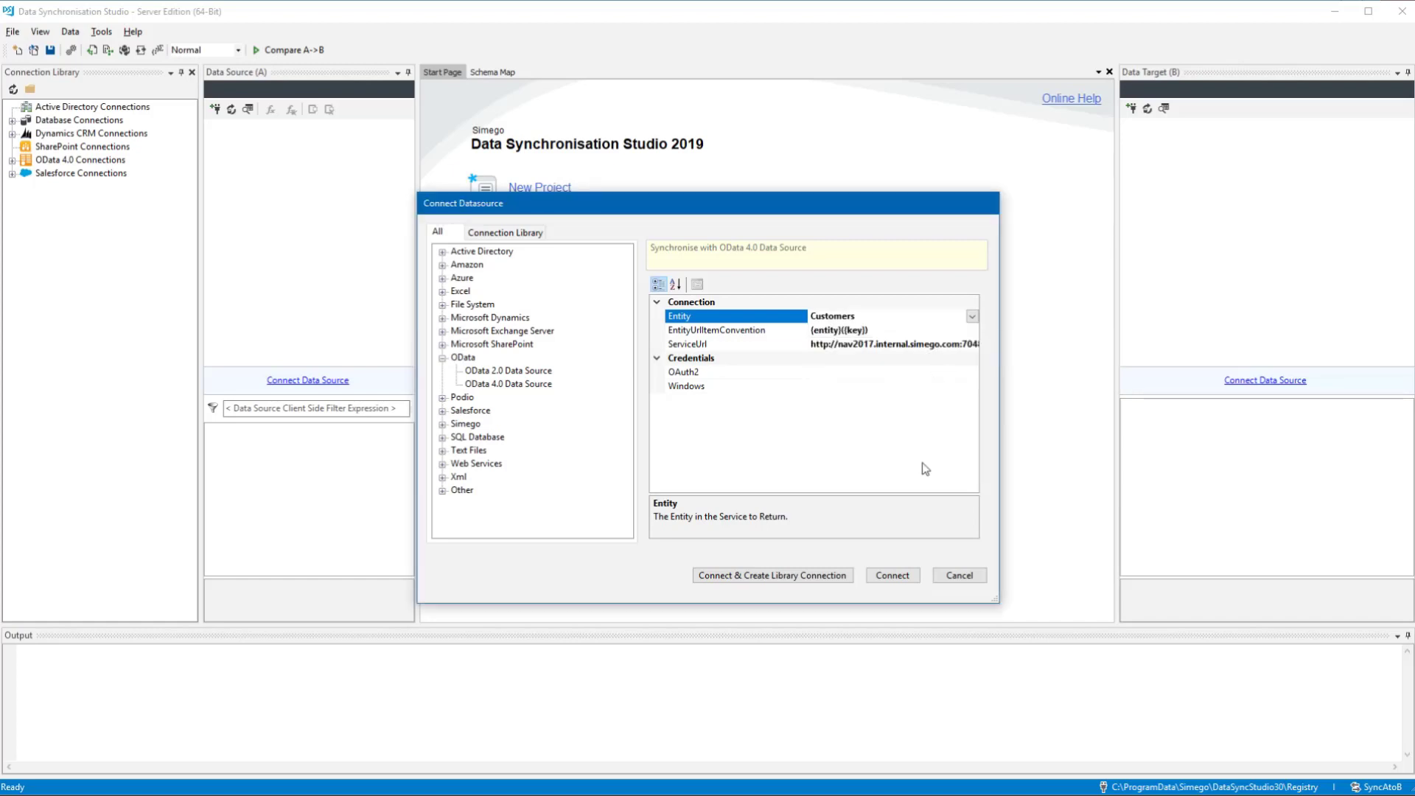
pyautogui.click(772, 574)
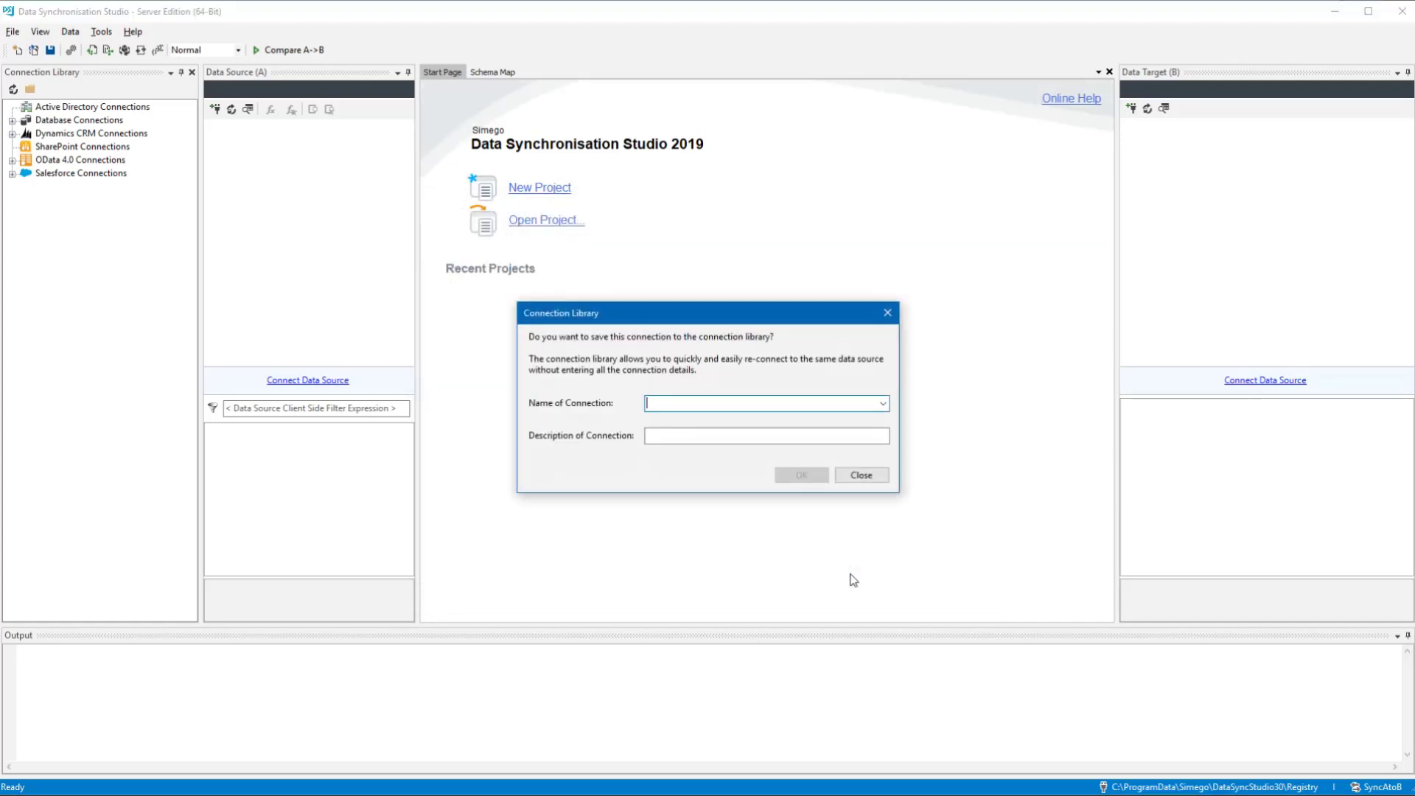
# Step: Name the library connection Nav-2017 so the Customers columns load as the source
pyautogui.write('Nav-2017')
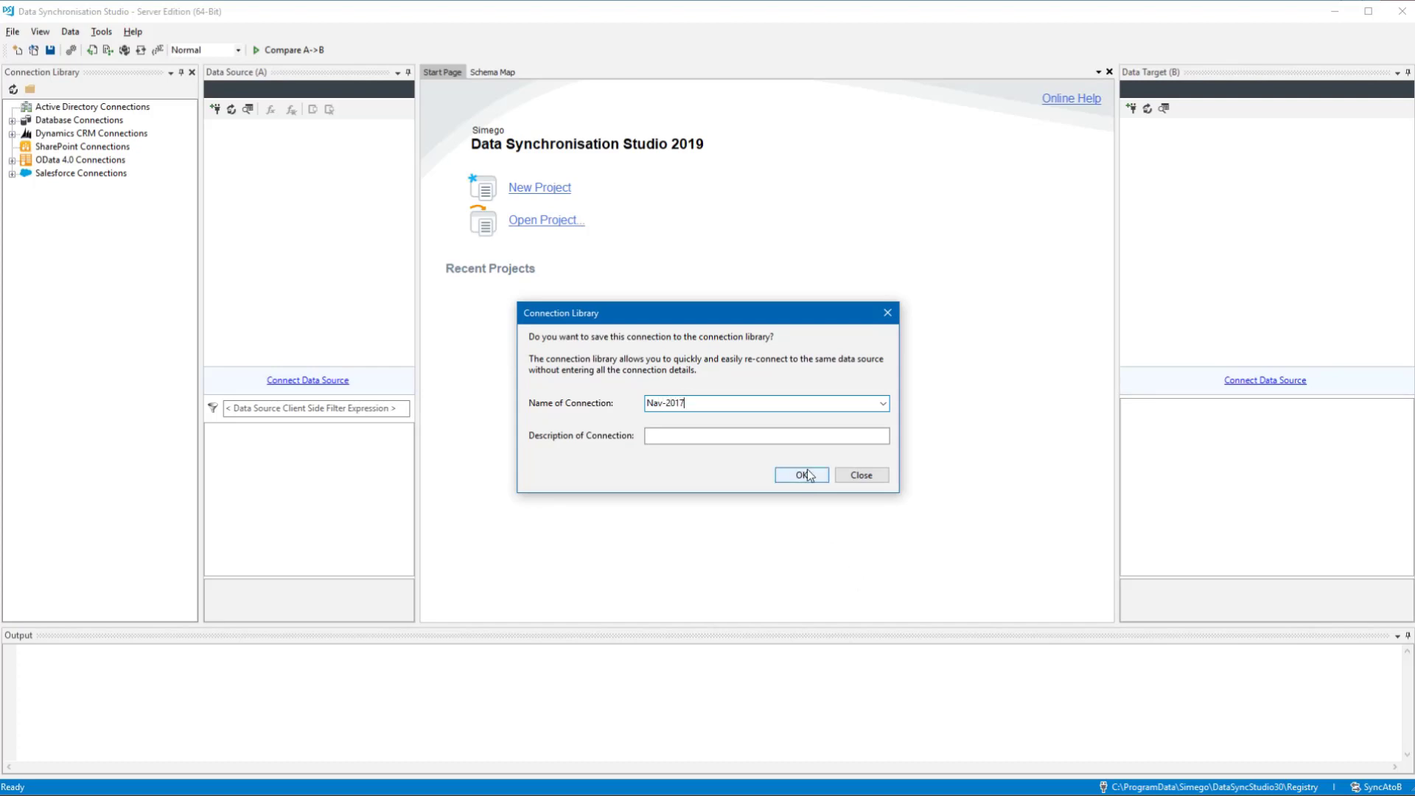
pyautogui.click(800, 474)
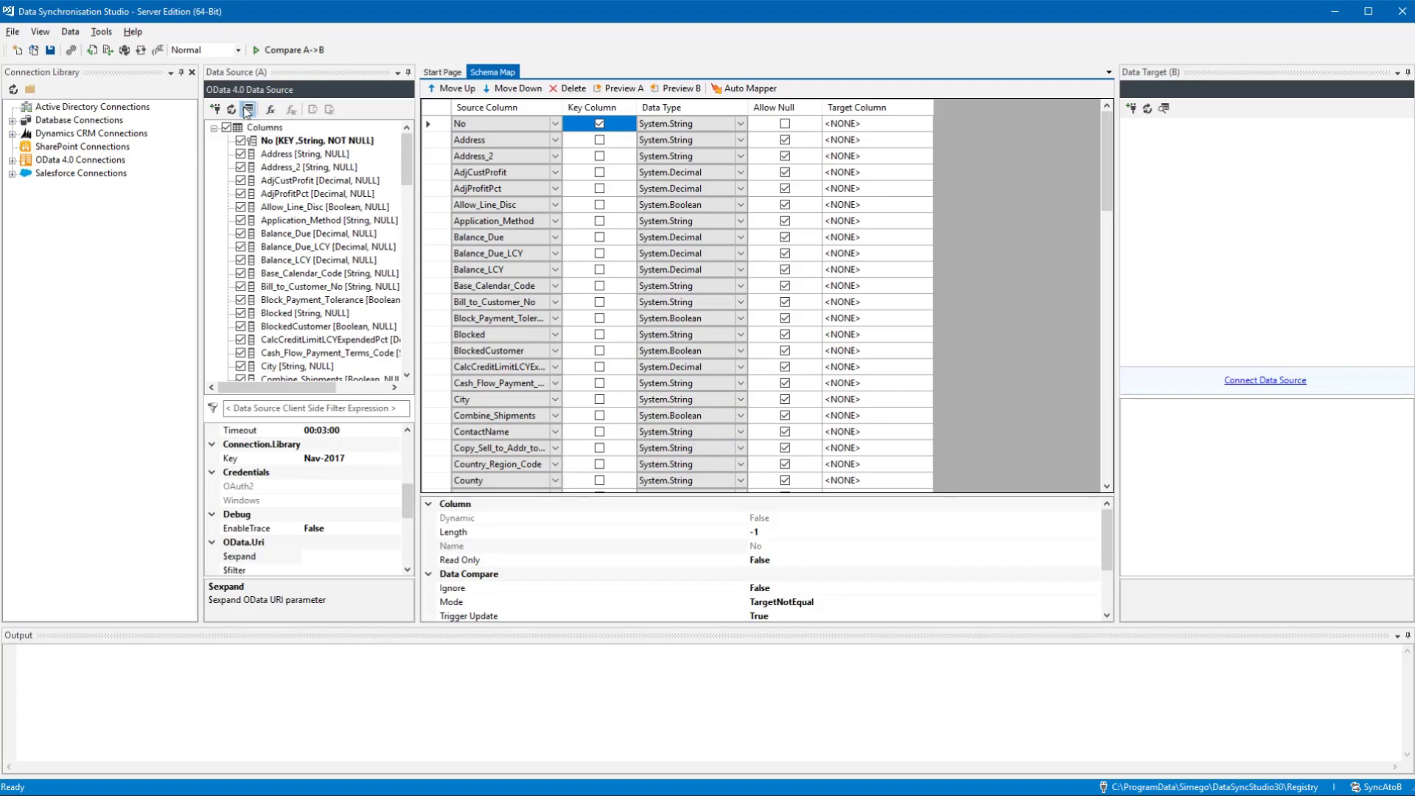
# Step: Preview the 69 customer rows, scroll the grid, then disconnect the data source
pyautogui.click(244, 109)
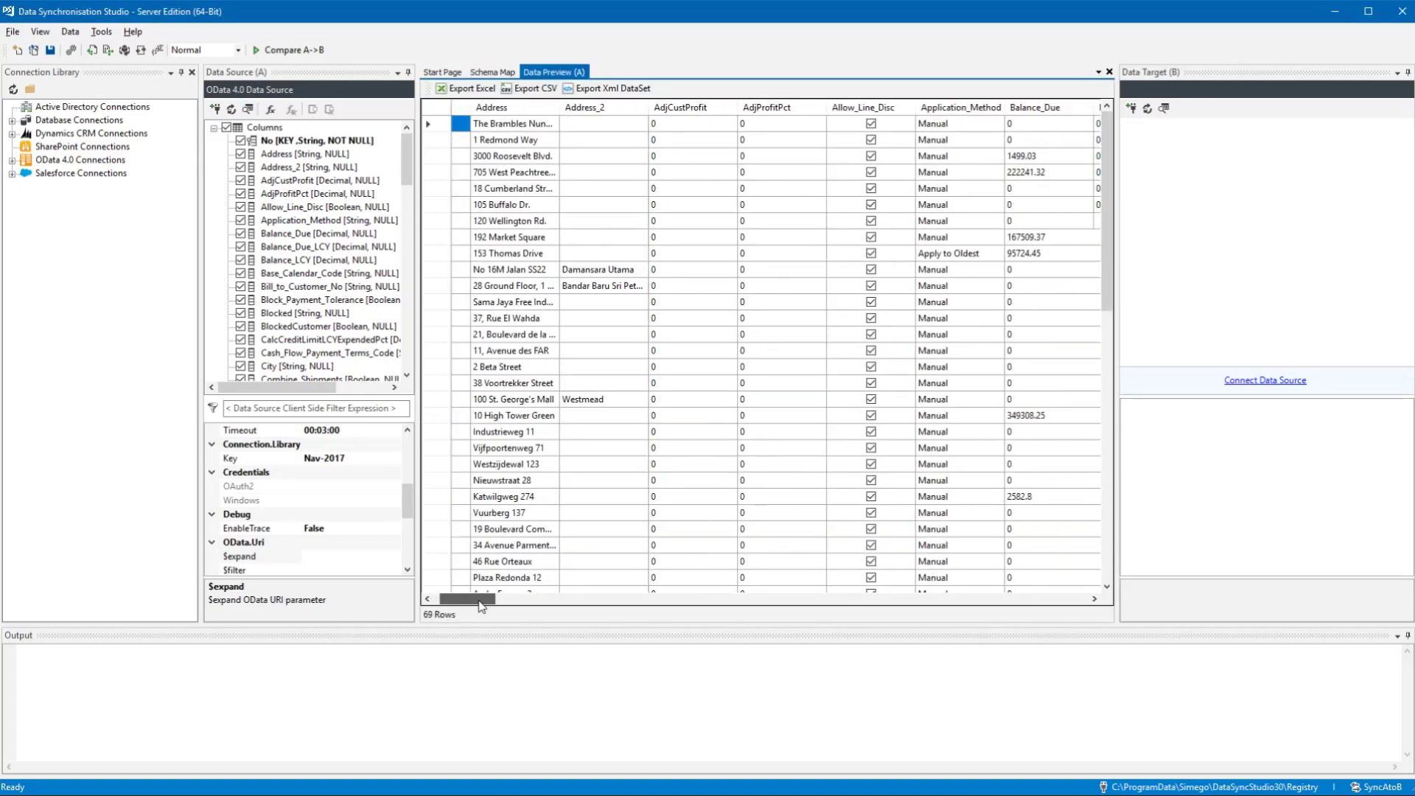
pyautogui.moveTo(477, 597); pyautogui.dragTo(442, 597)
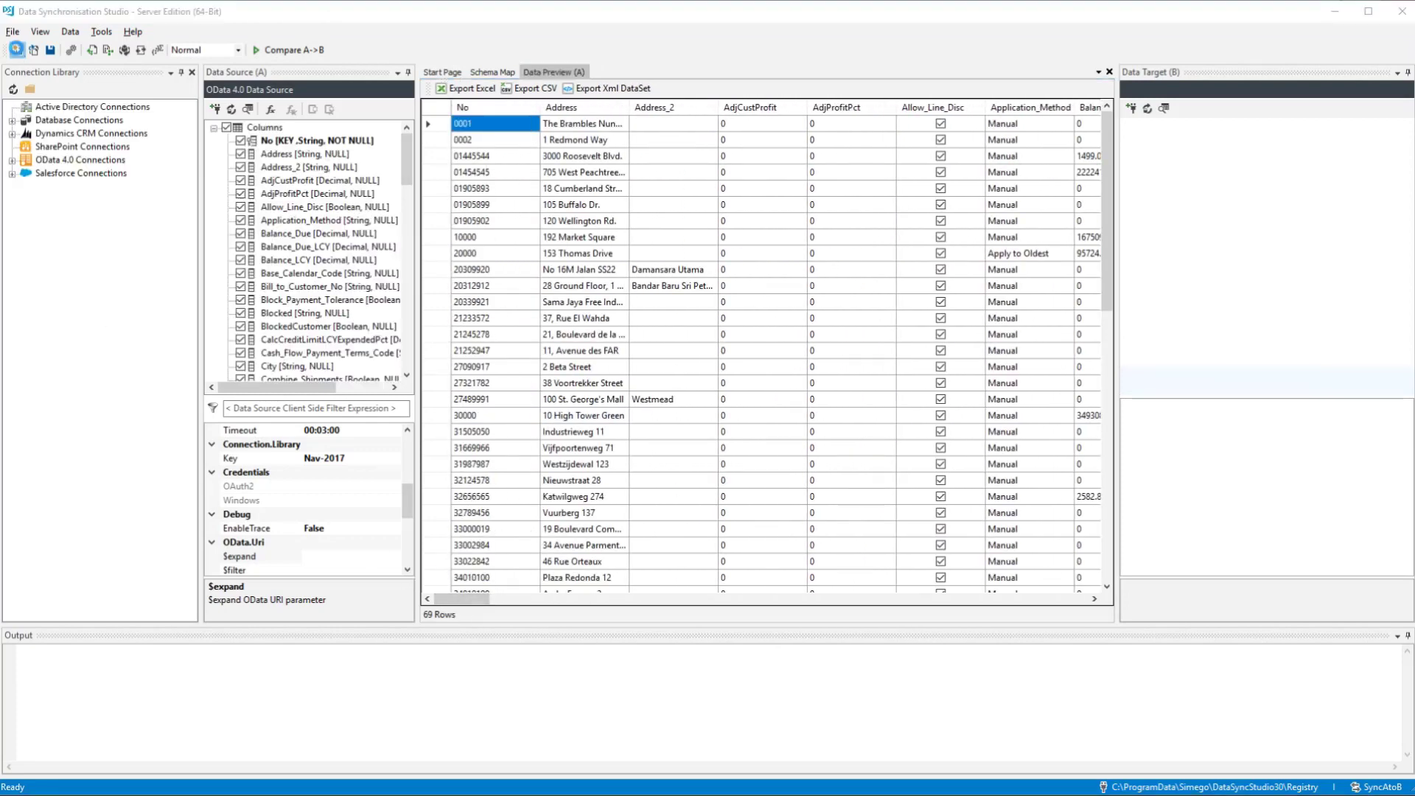
pyautogui.click(493, 71)
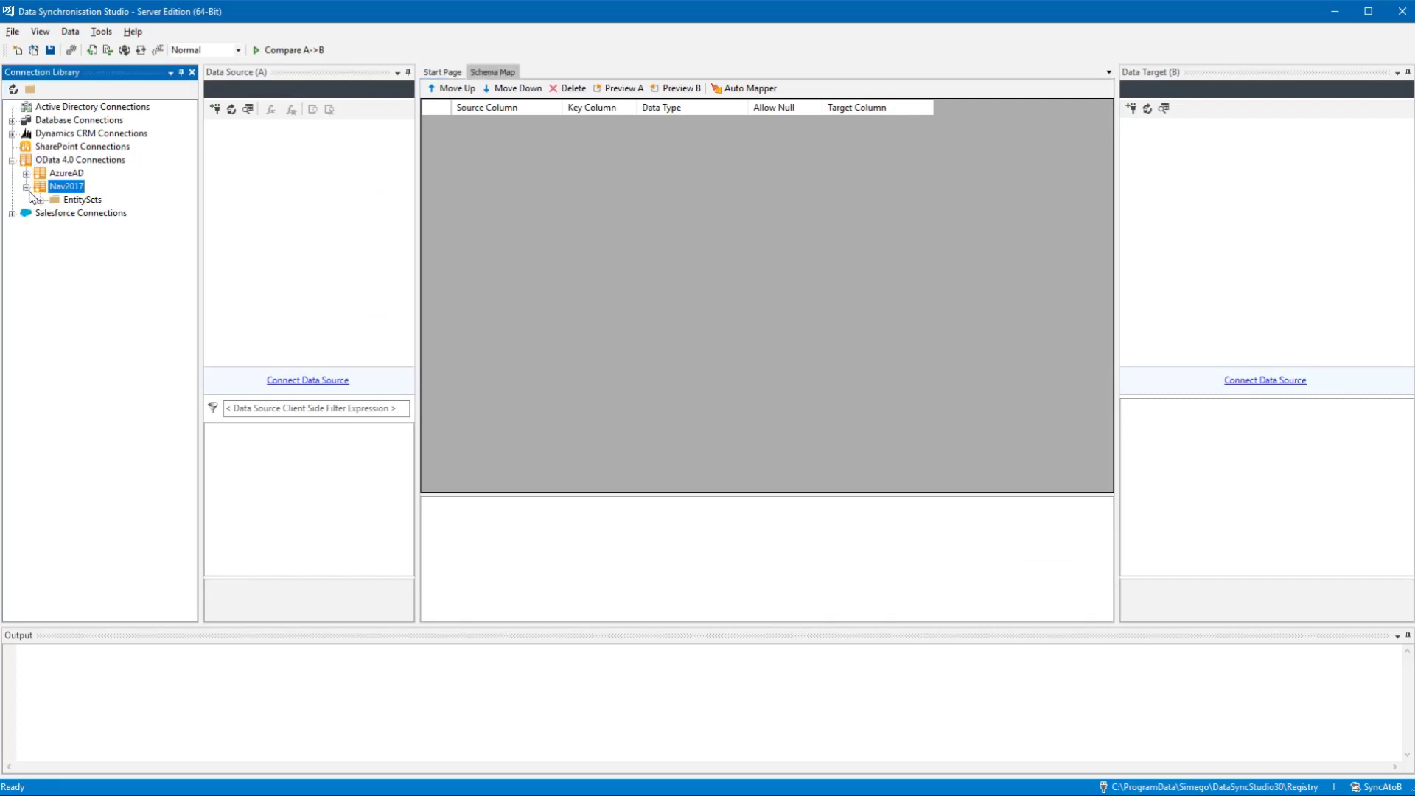
# Step: Load Items from Nav2017's EntitySets as source A and preview its 144 rows
pyautogui.click(46, 199)
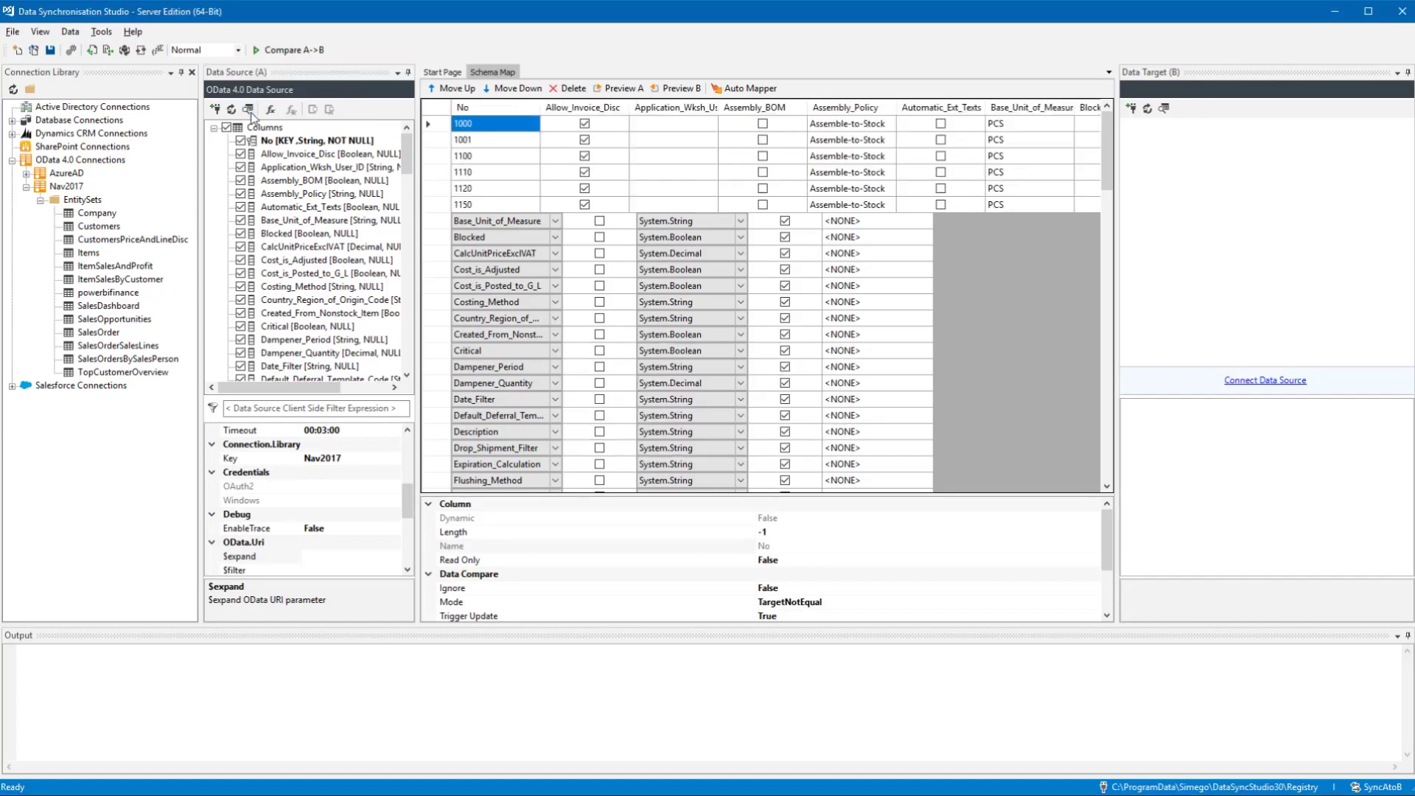
pyautogui.click(249, 109)
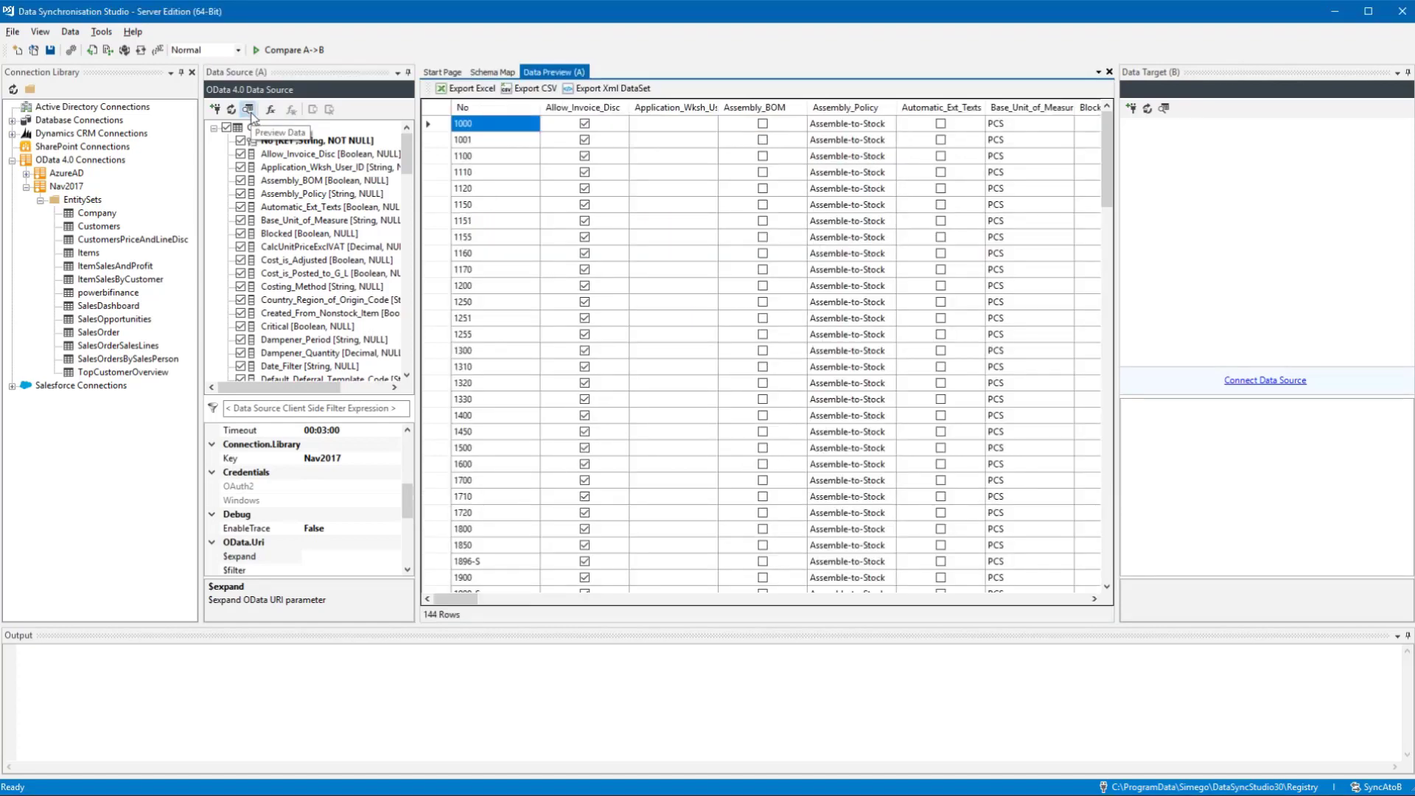